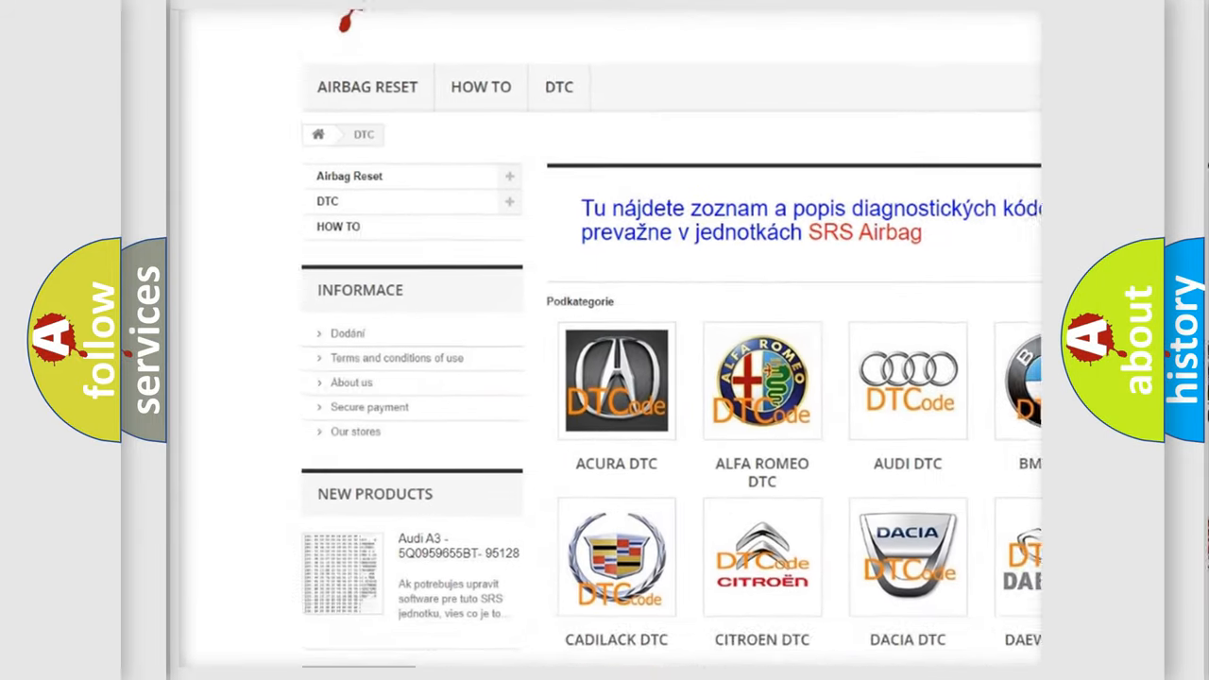
scroll(down, 3)
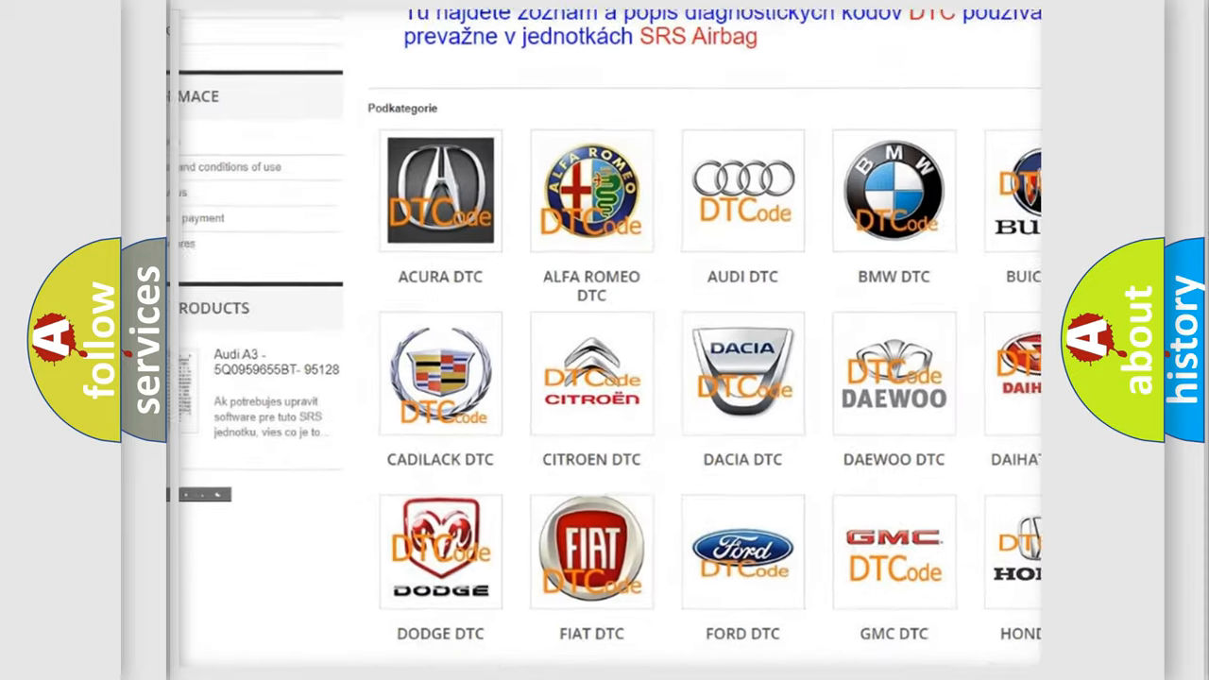
scroll(down, 3)
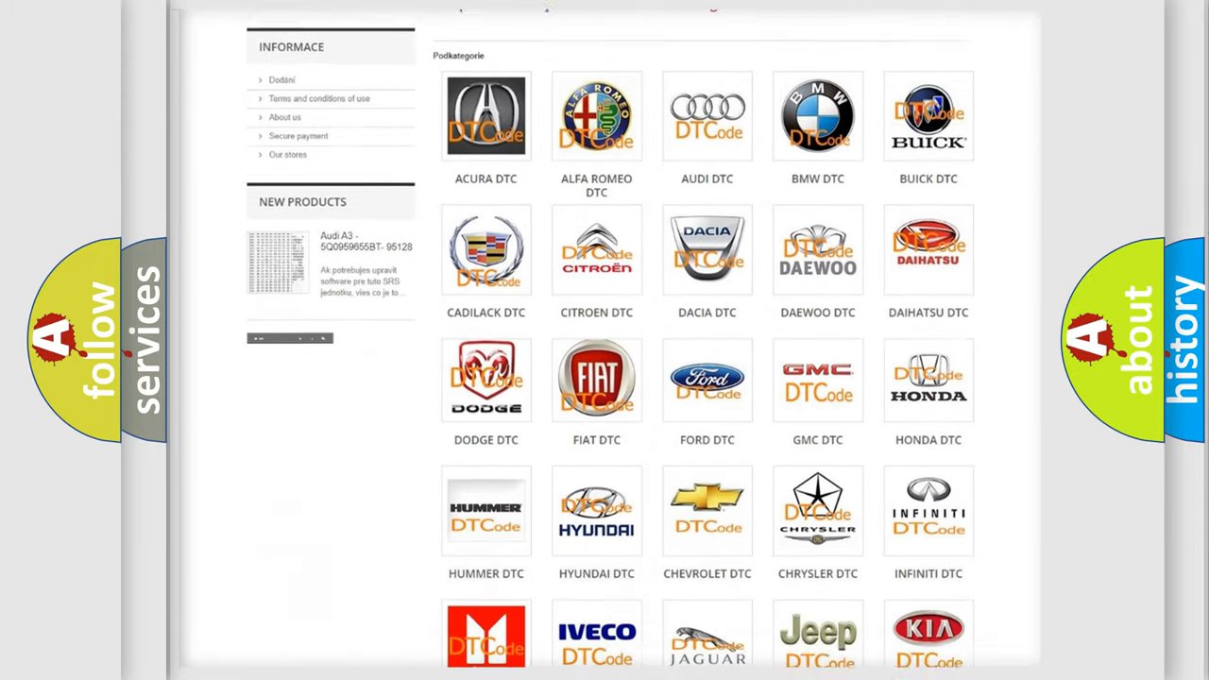
scroll(down, 3)
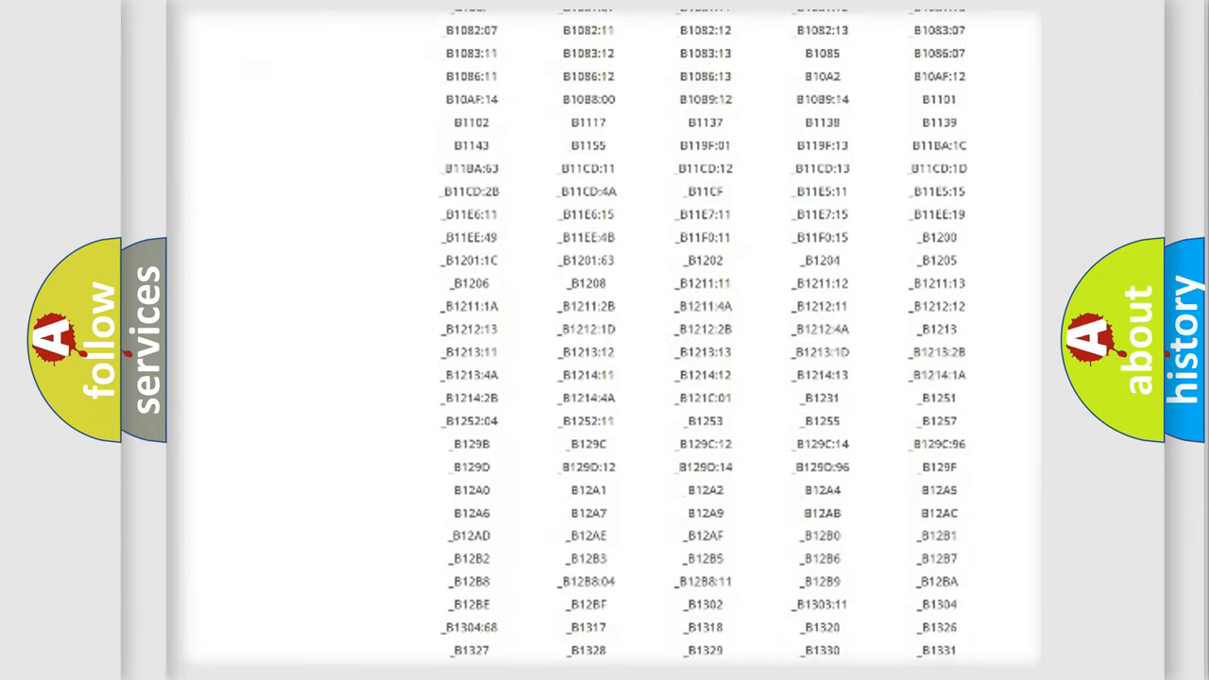
scroll(down, 3)
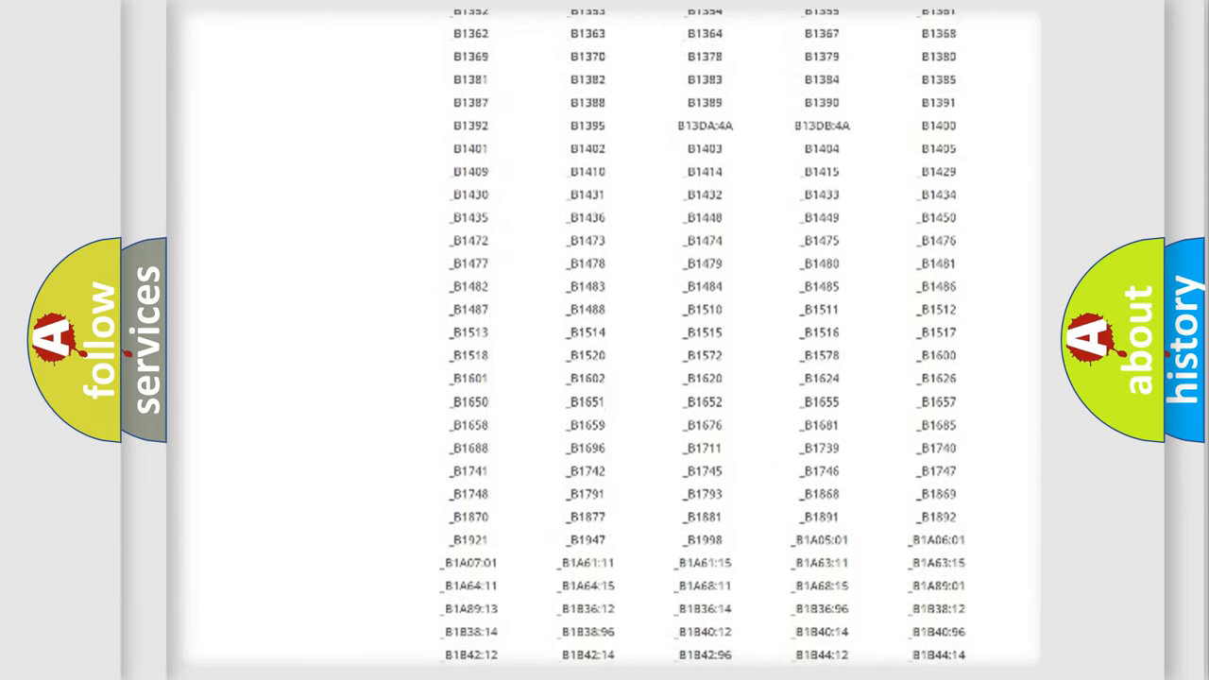